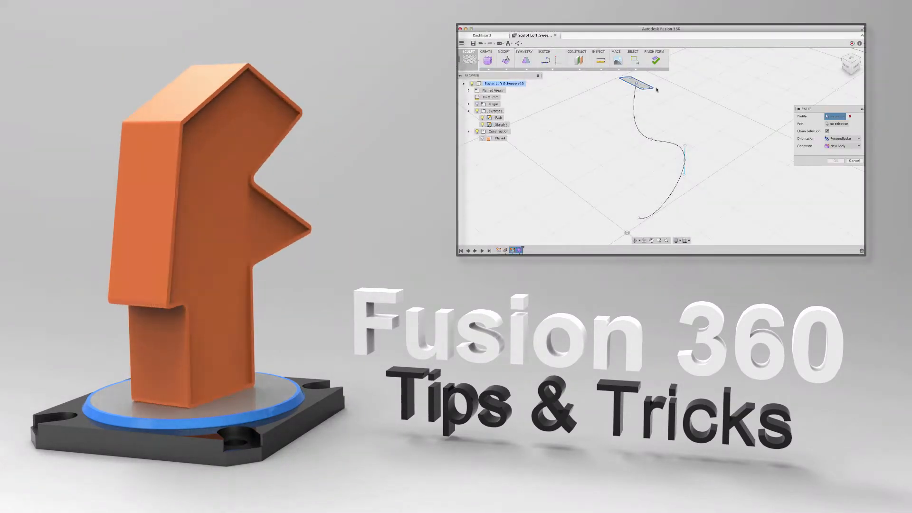
Orbit the finished Sculpt Loft & Sweep hook example, then switch to the Towel_Hook v11 design
click(634, 82)
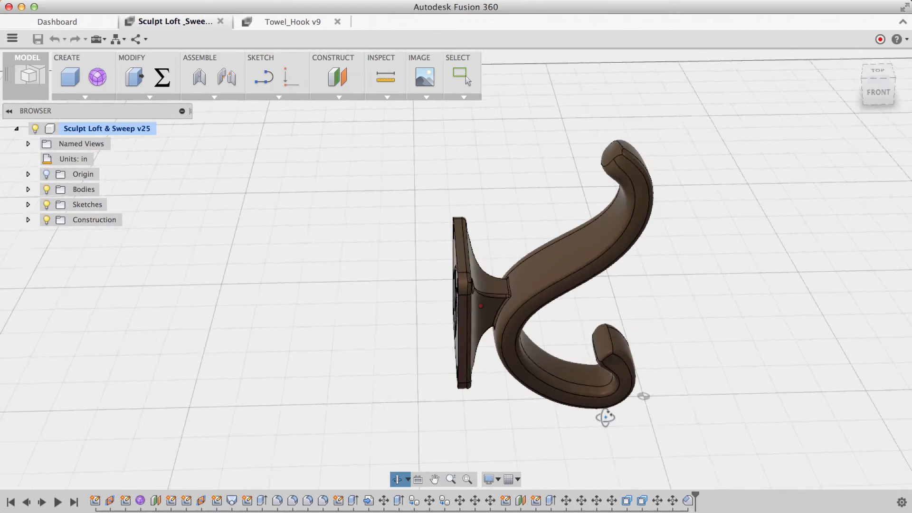
drag(605, 416, 428, 402)
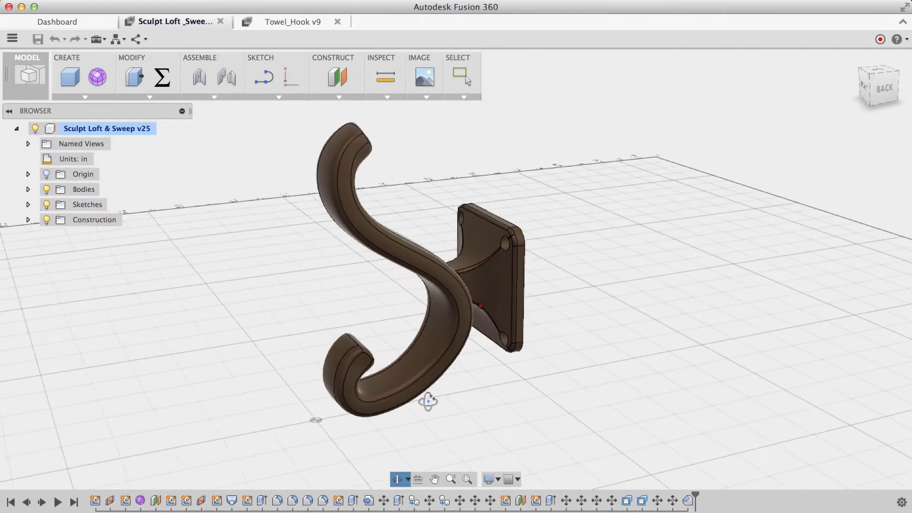
click(285, 21)
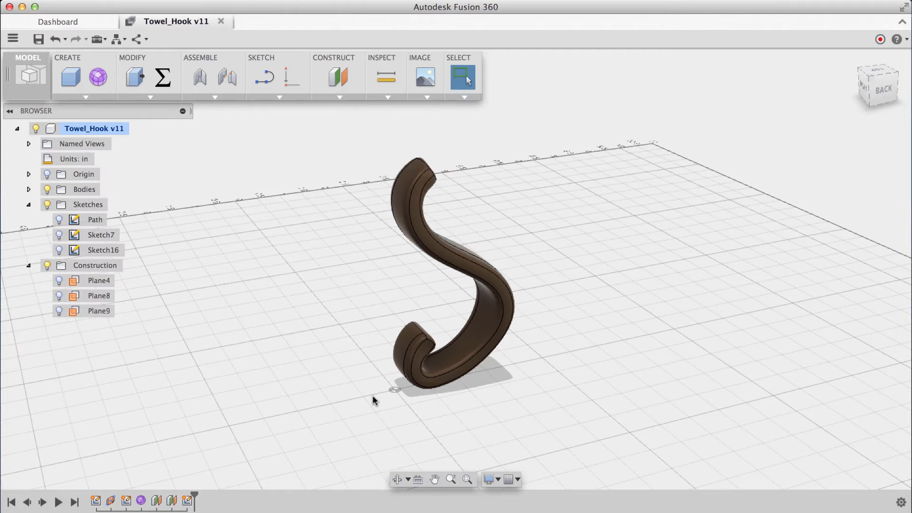
Show construction planes Plane8, Plane9 and Plane4 around the hook body
click(59, 296)
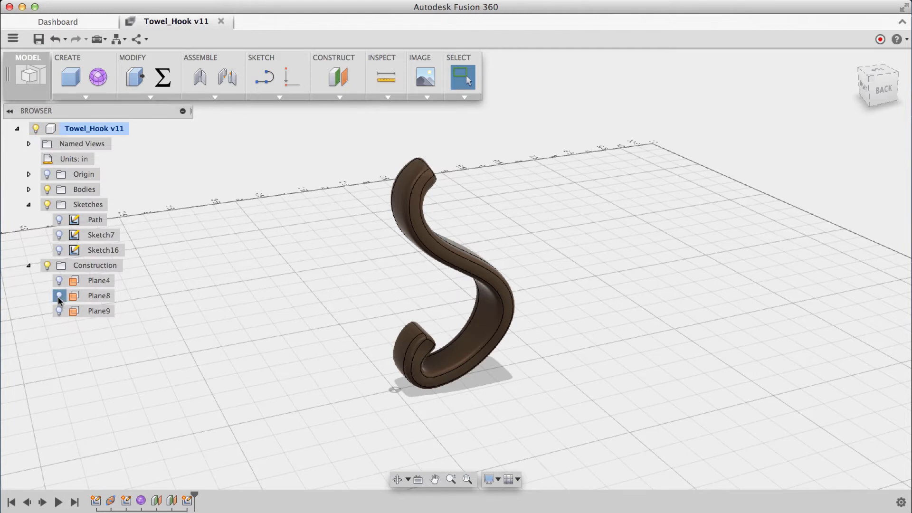
click(59, 296)
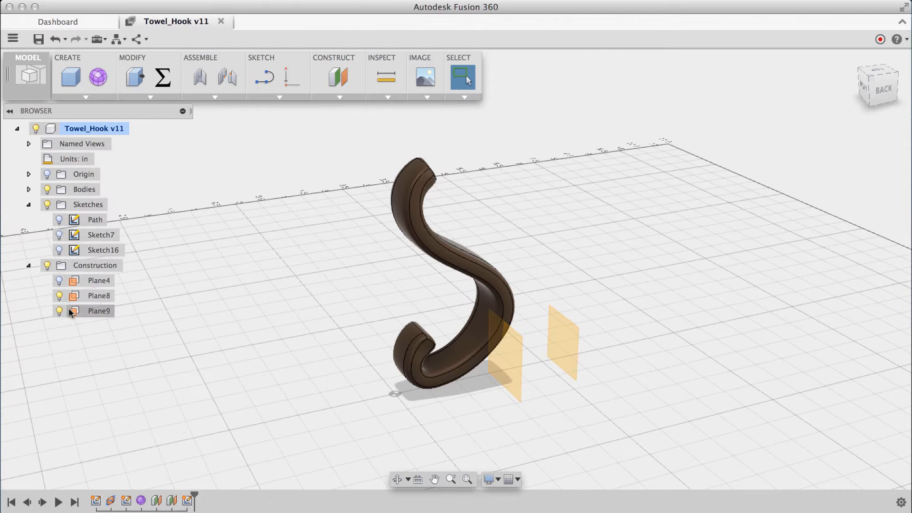
click(98, 310)
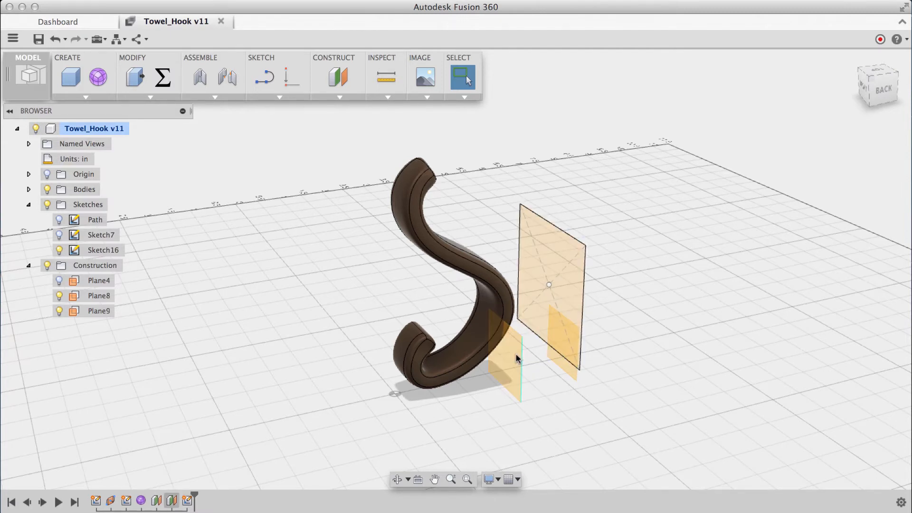
click(506, 346)
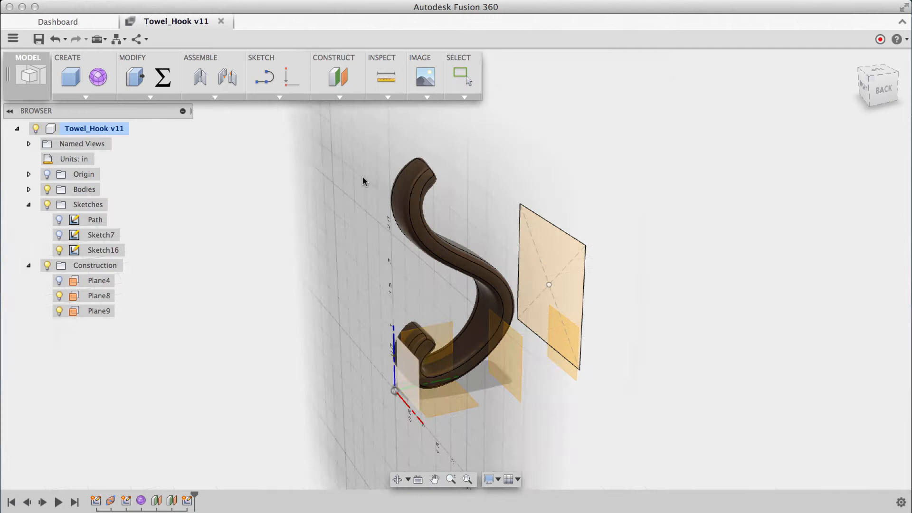
Sketch a 0.413 × 0.419 in center rectangle on the hook's mid plane and finish the sketch
click(463, 77)
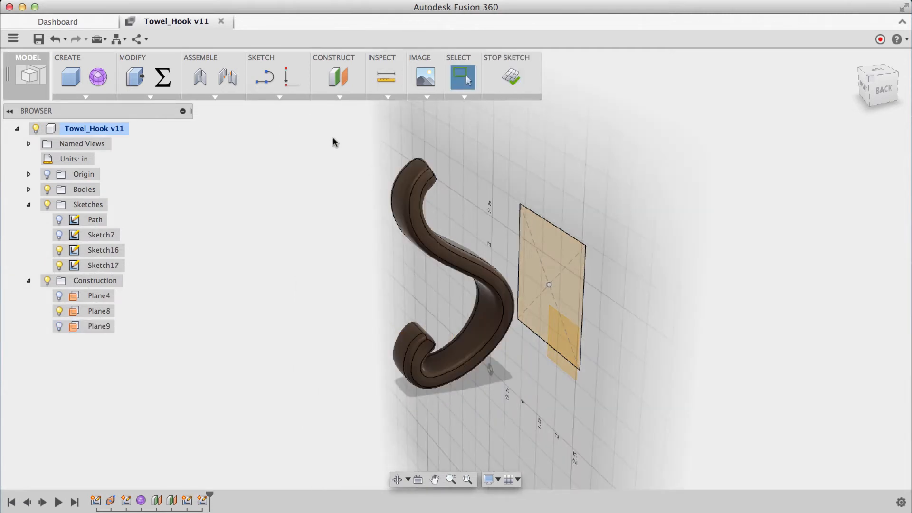
click(261, 57)
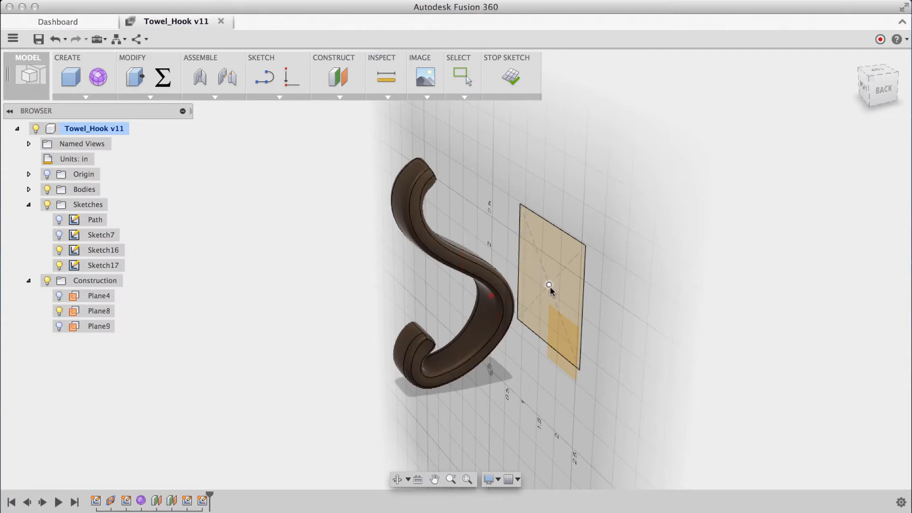
mouse_move(499, 389)
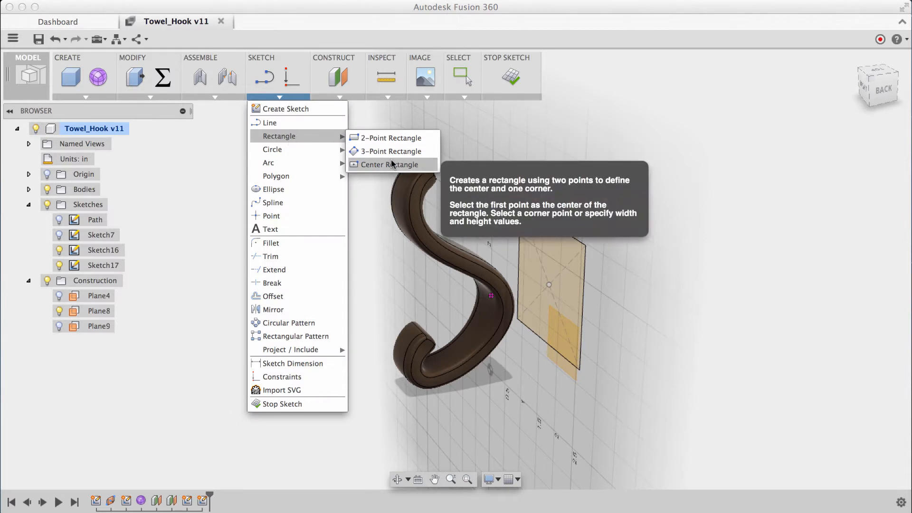
click(389, 165)
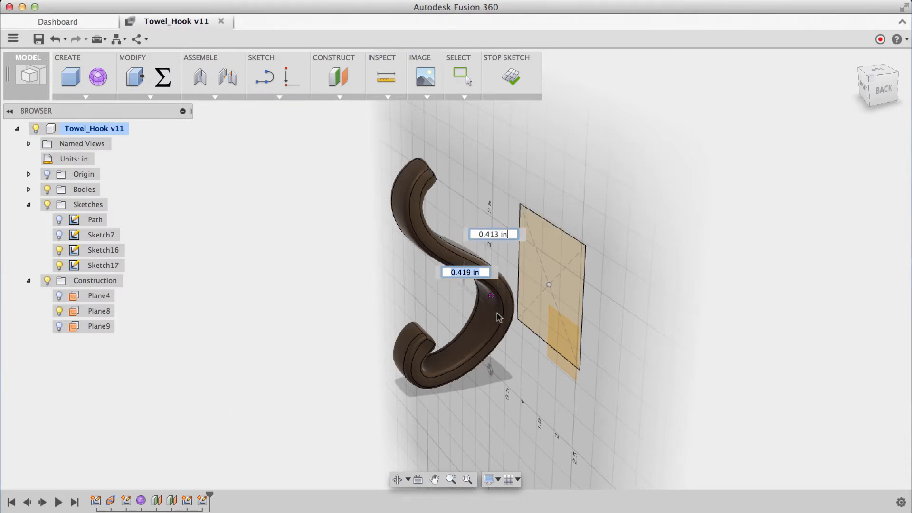
click(510, 77)
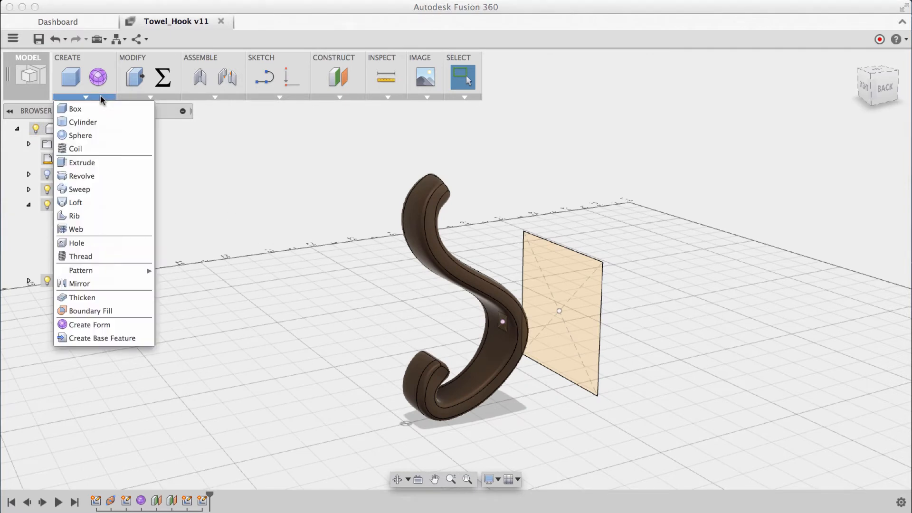
Loft the small square to the large rectangle as Join with DirControl continuity and adjusted takeoff weight
click(75, 202)
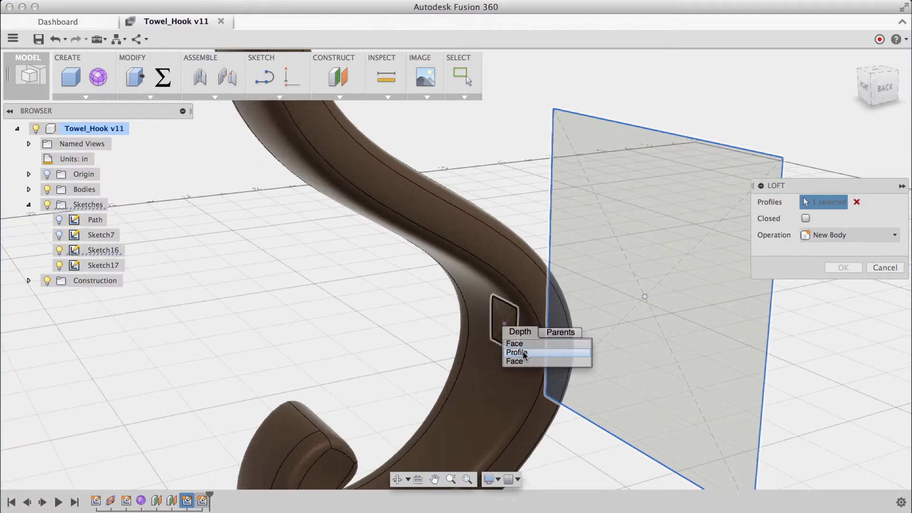
click(517, 353)
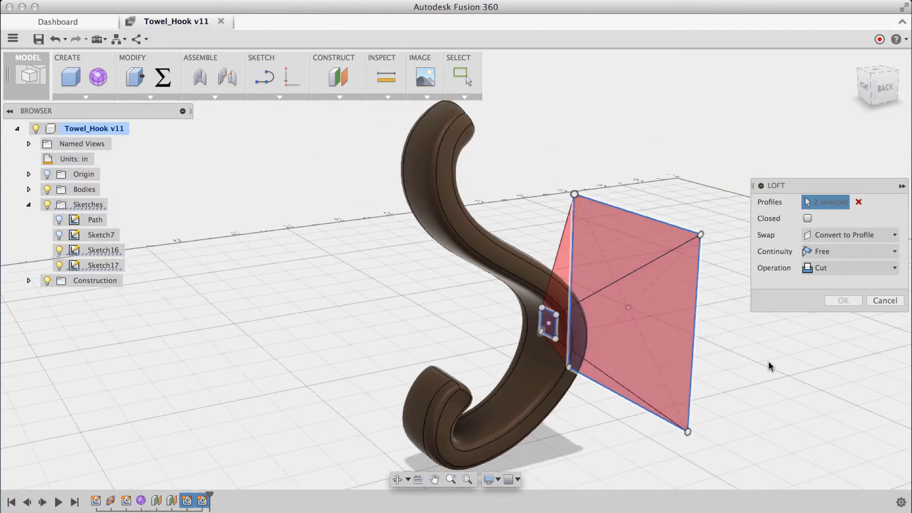
click(850, 268)
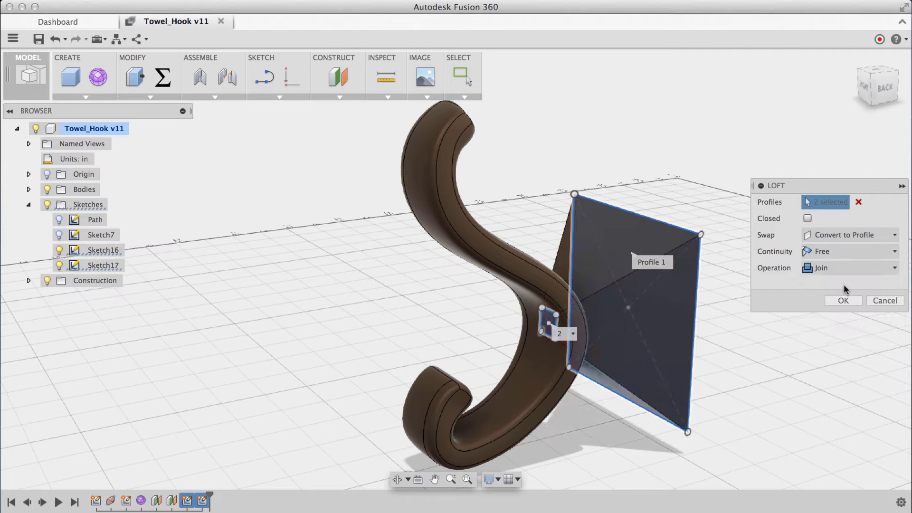
mouse_move(754, 253)
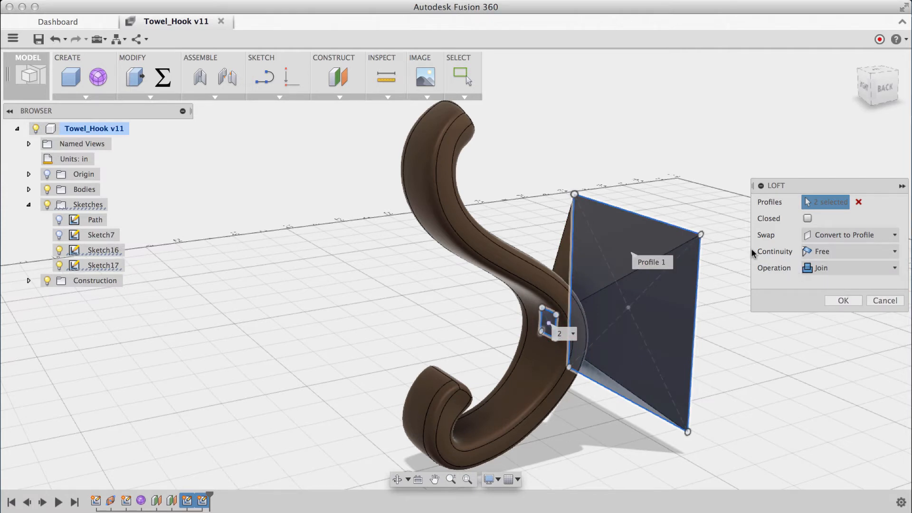
mouse_move(556, 316)
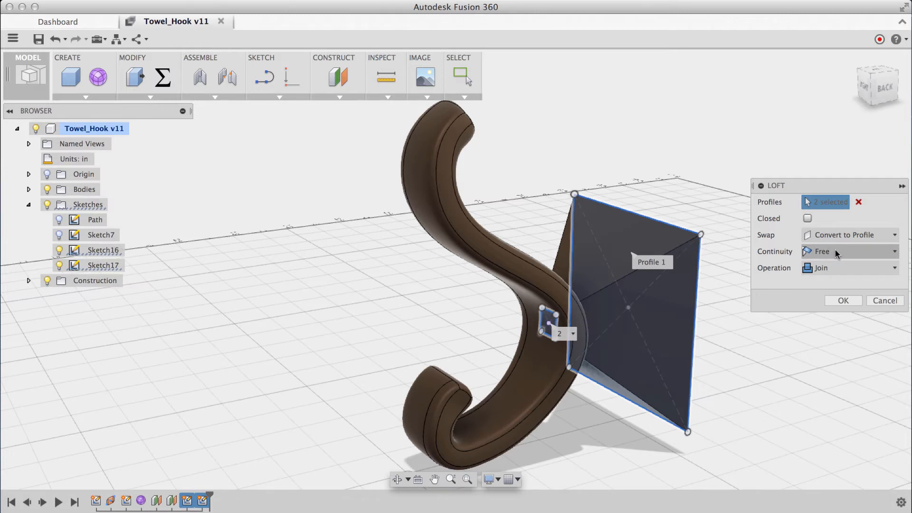
click(850, 251)
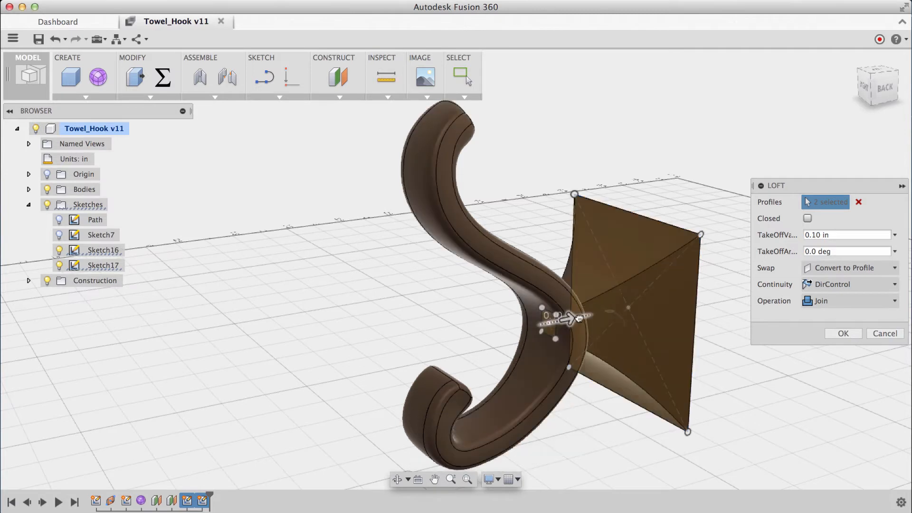
drag(565, 317, 652, 302)
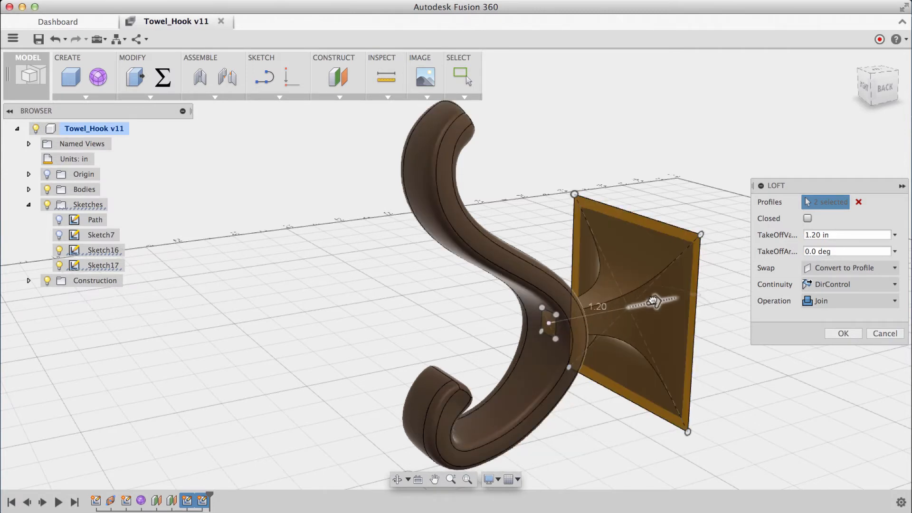
drag(651, 301, 634, 305)
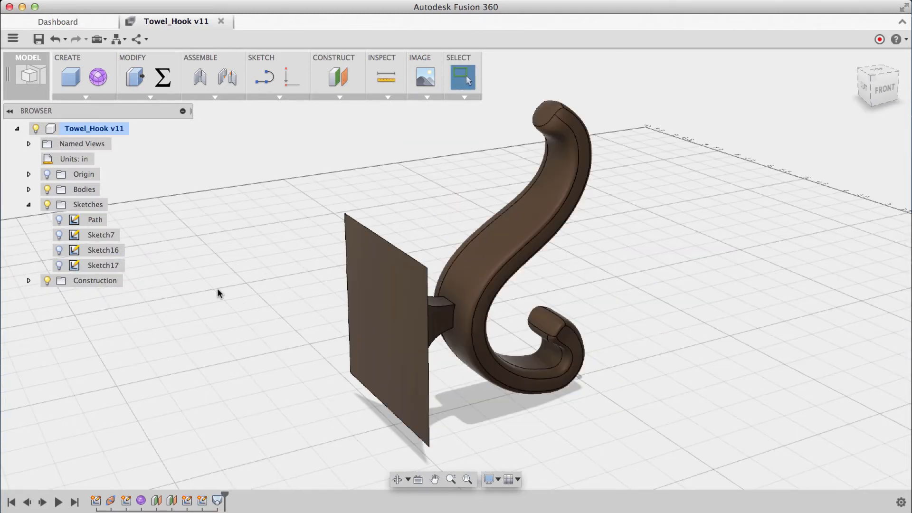
Finish the loft, show Sketch16, and select the back plate rectangle for an extrude
click(59, 250)
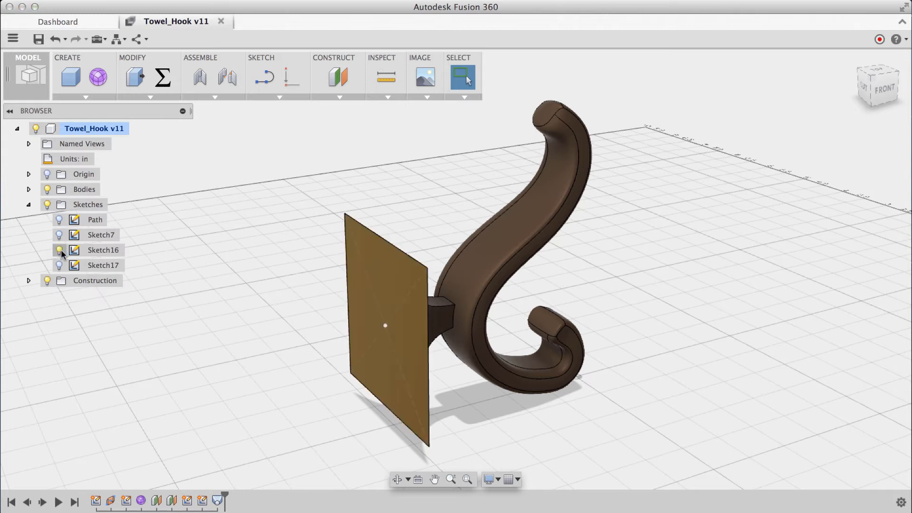
click(86, 97)
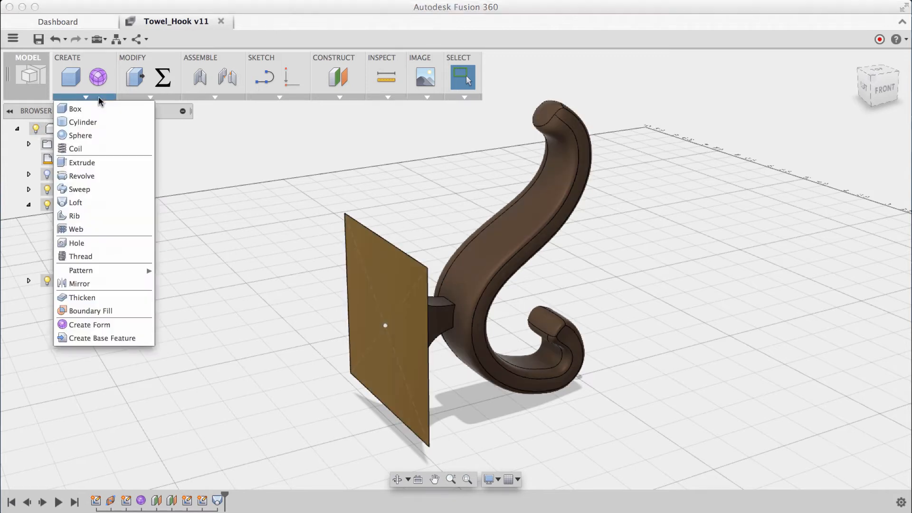
click(81, 162)
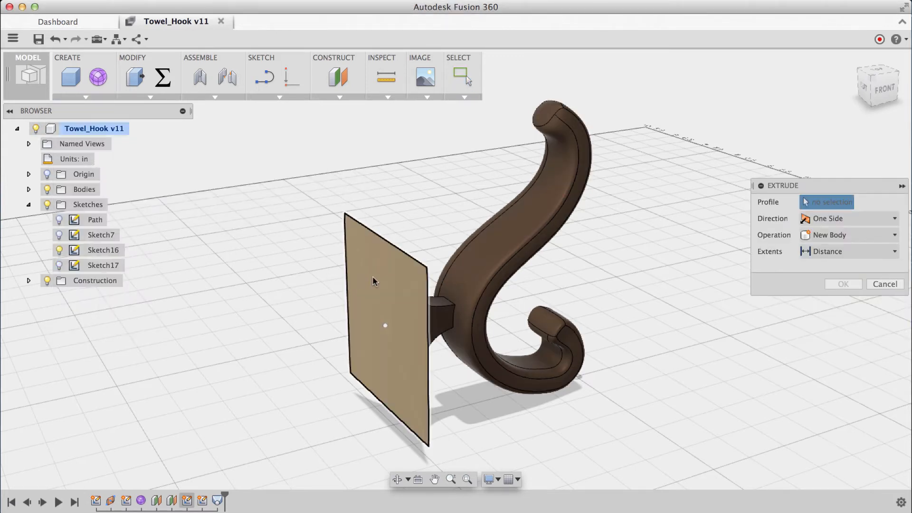
click(384, 326)
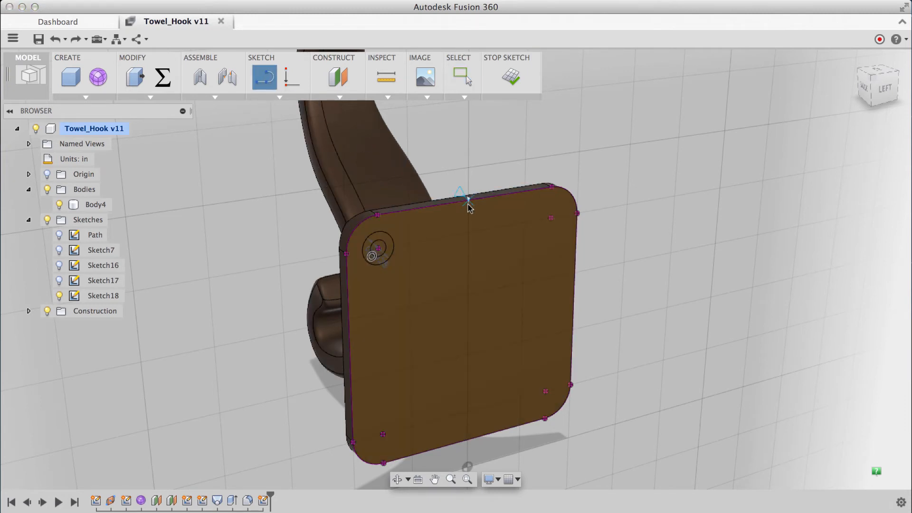
Draw a vertical centre line down the back plate from its top edge midpoint
drag(468, 206, 469, 439)
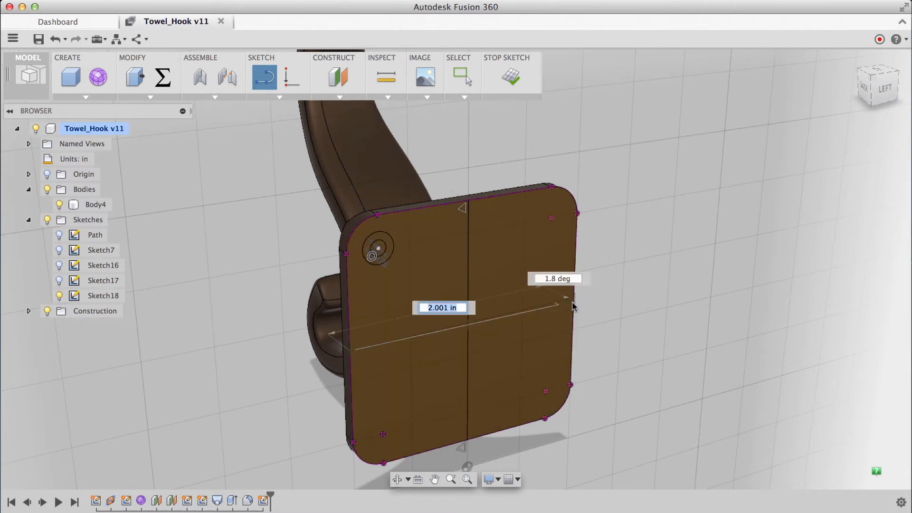
click(464, 76)
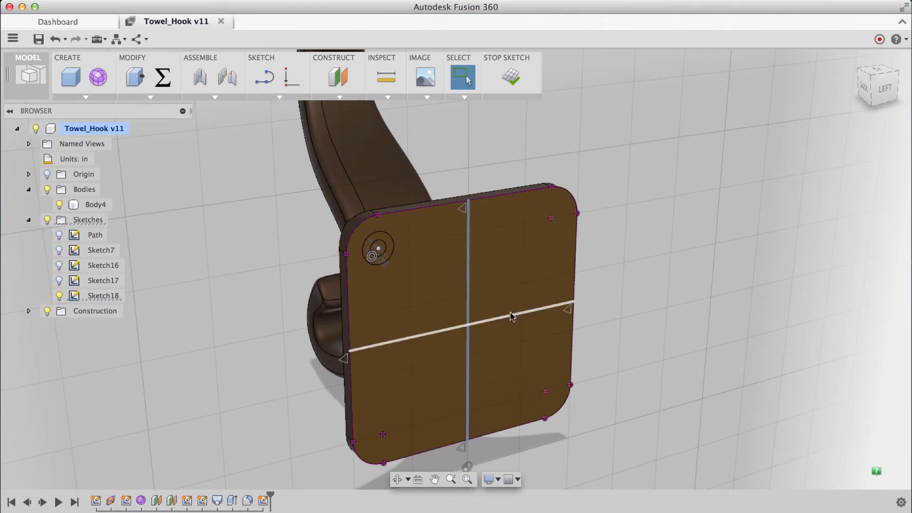
Convert the two crossing centre lines on the back plate to construction geometry
right_click(511, 316)
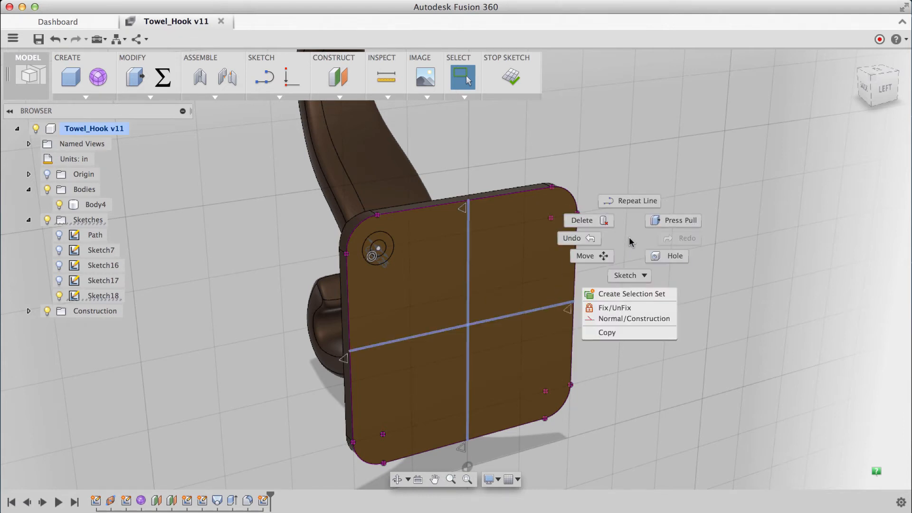
mouse_move(634, 318)
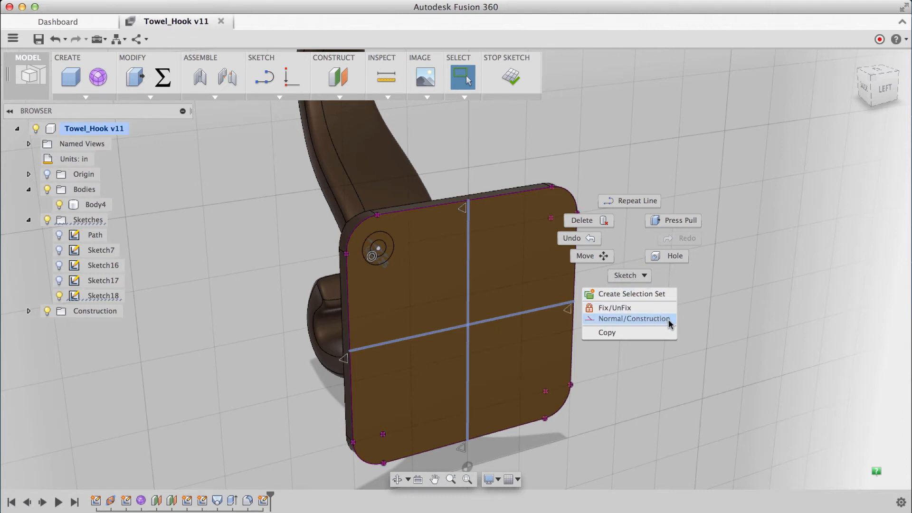
click(634, 319)
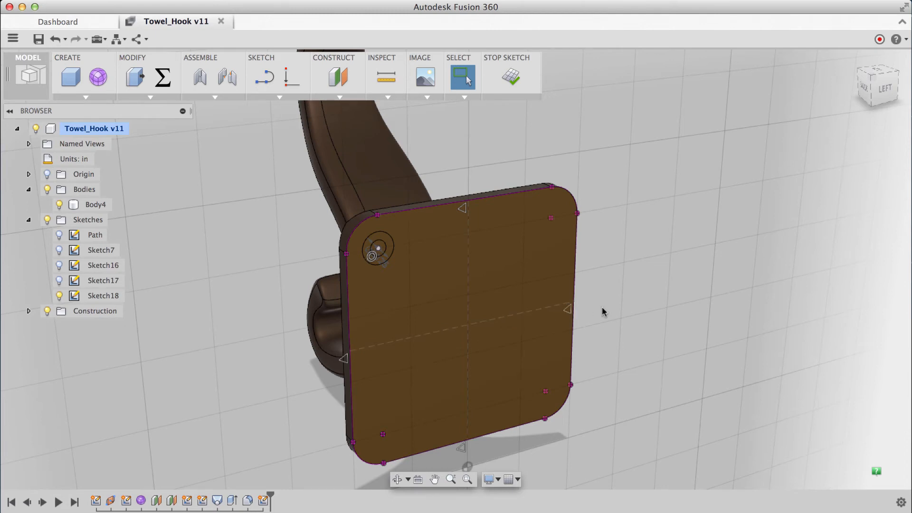
Mirror the corner hole circle across the construction lines
click(261, 57)
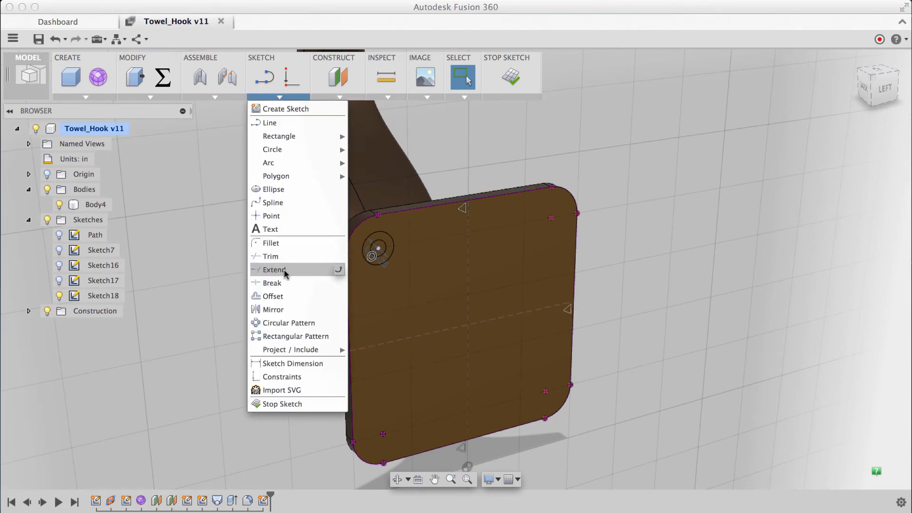
click(273, 308)
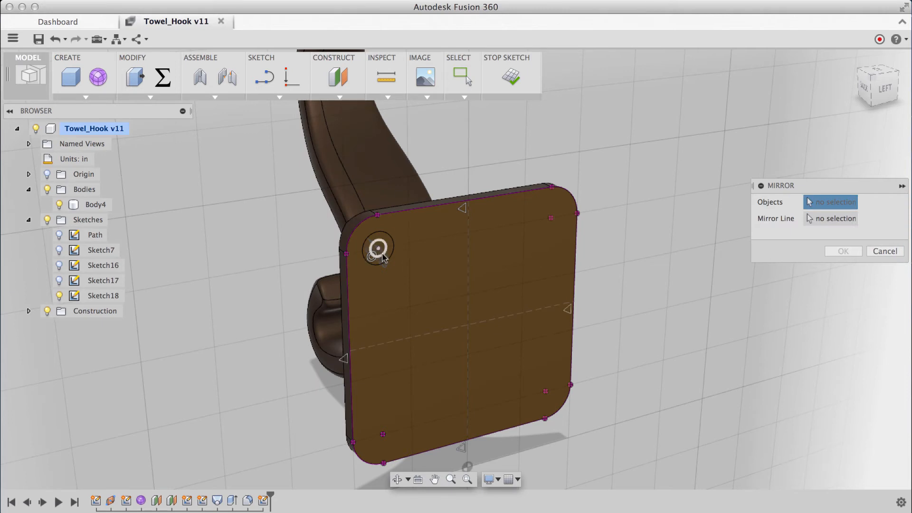
click(377, 247)
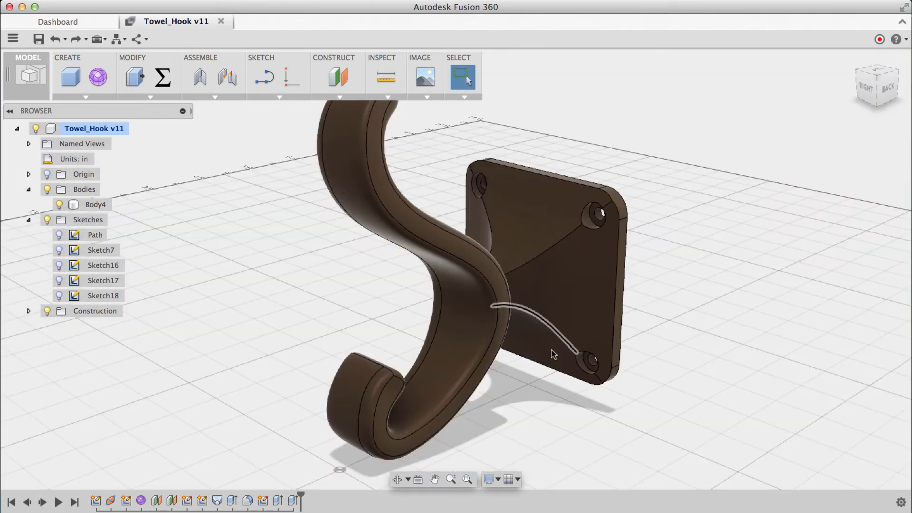
Roll the timeline back and select the loft transition's edges for filleting
click(95, 204)
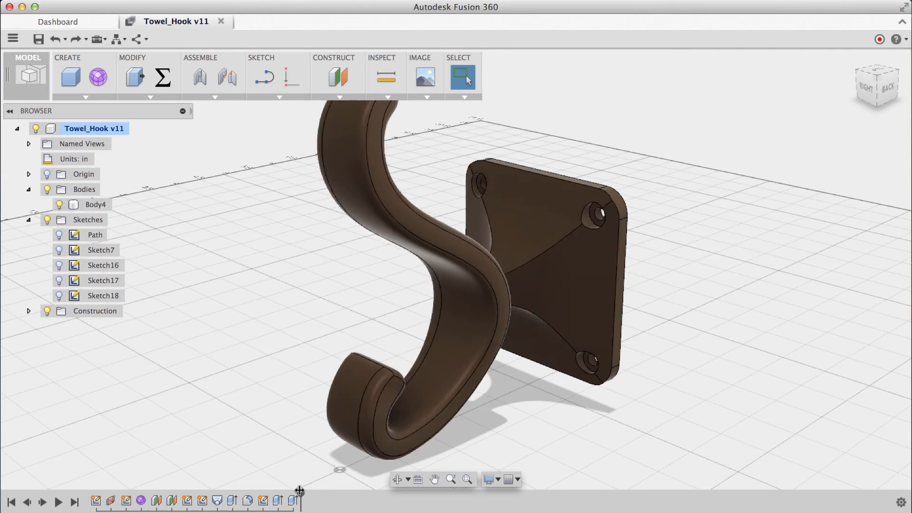
mouse_move(233, 500)
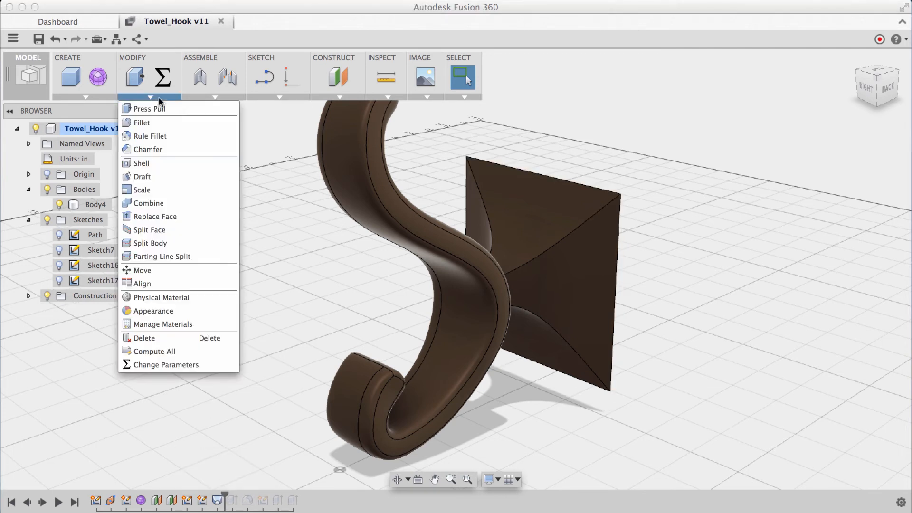
click(141, 123)
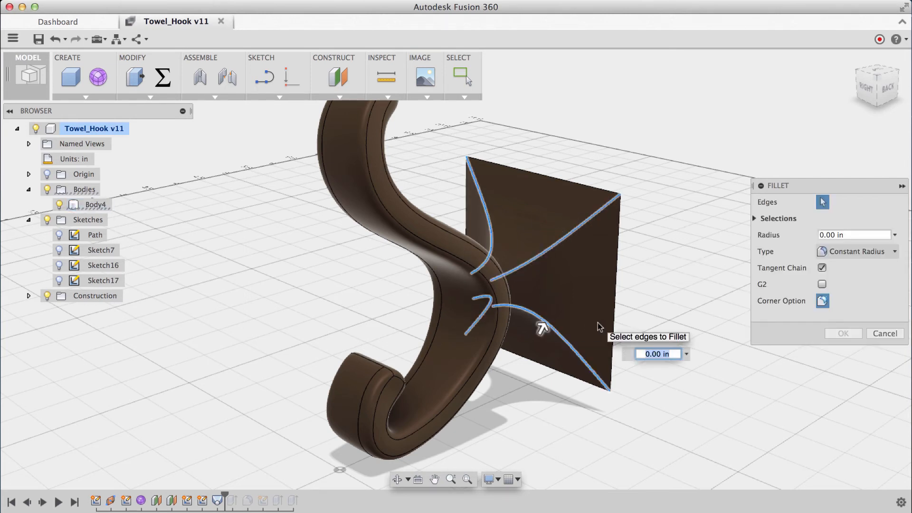
click(884, 333)
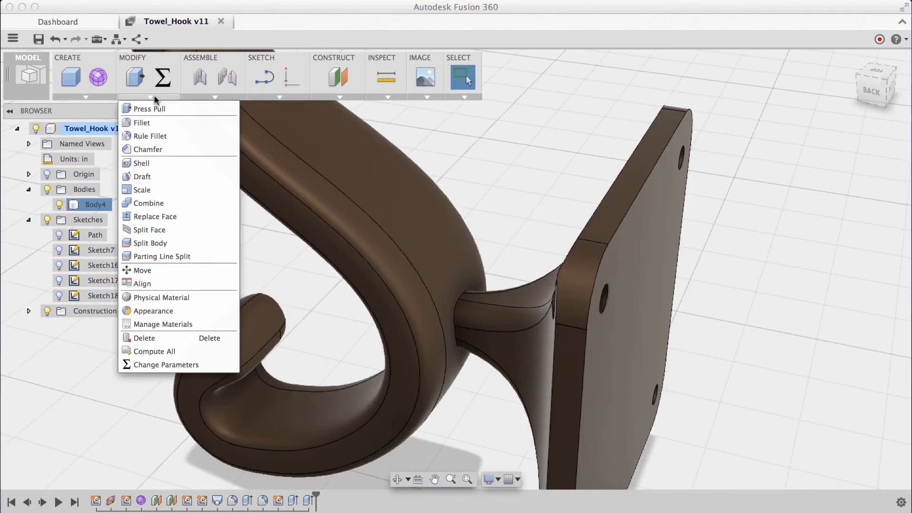
Fillet the joint between the hook arm and the transition at 0.2 in
click(142, 122)
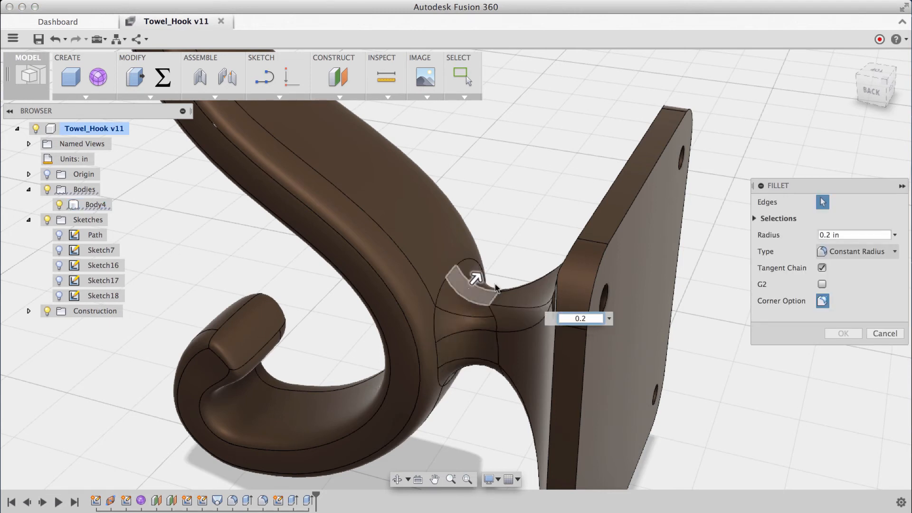
click(822, 285)
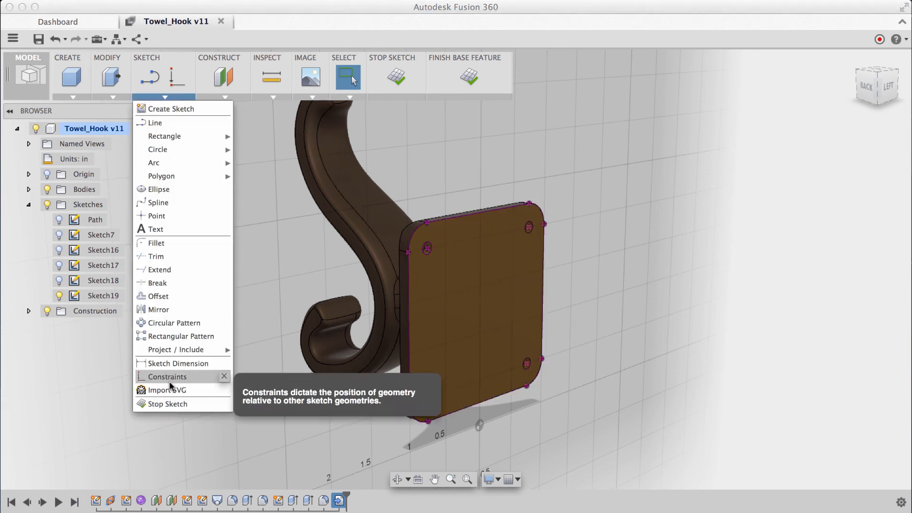
Import TS Signature.svg from Documents into the sketch at scale 0.003
click(167, 390)
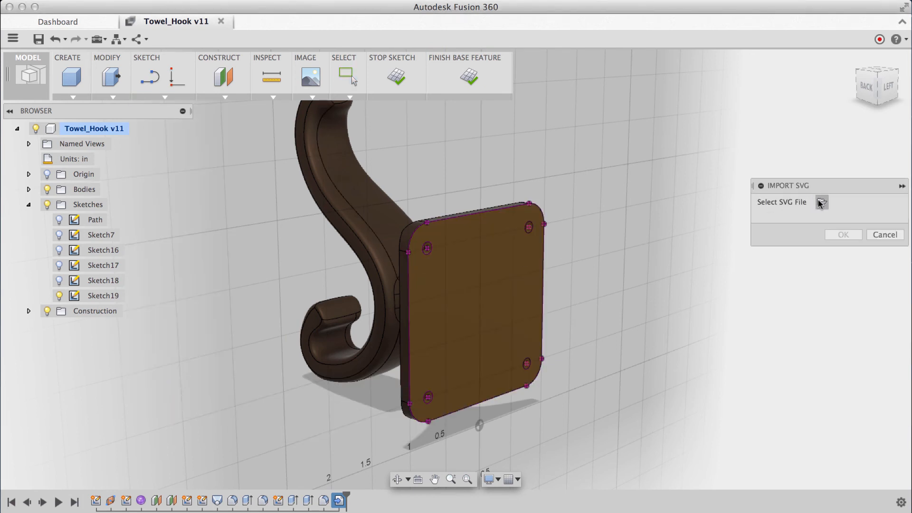
click(822, 202)
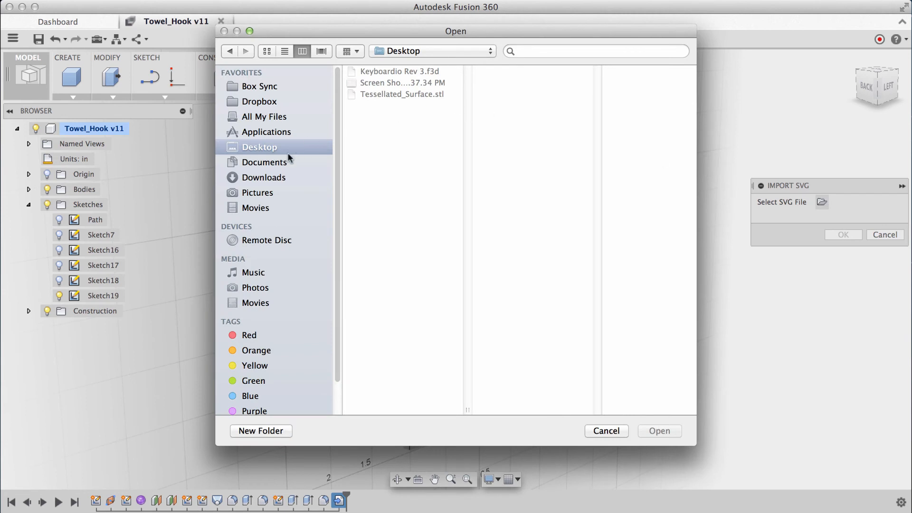
click(265, 163)
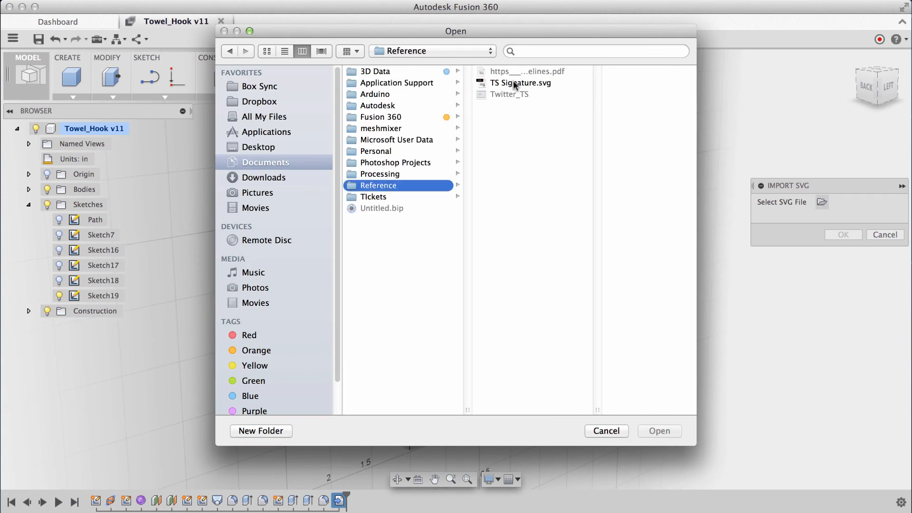
click(518, 83)
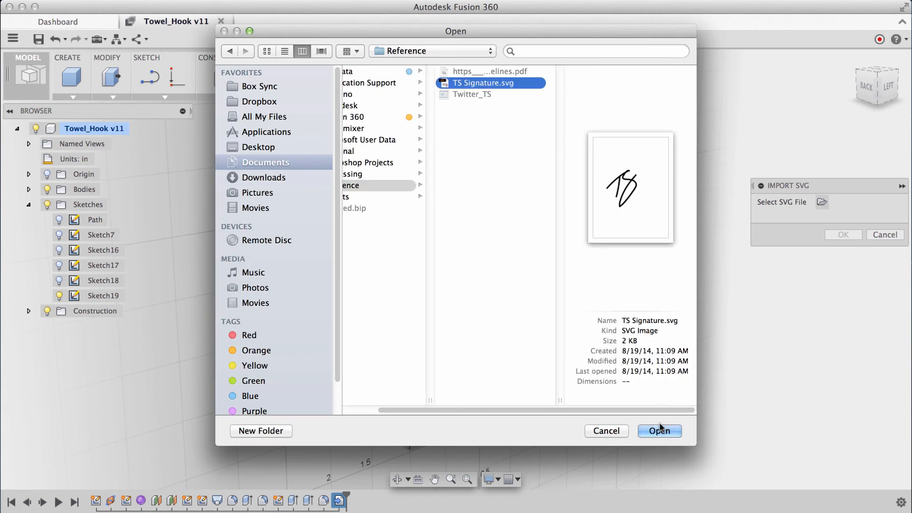
click(659, 431)
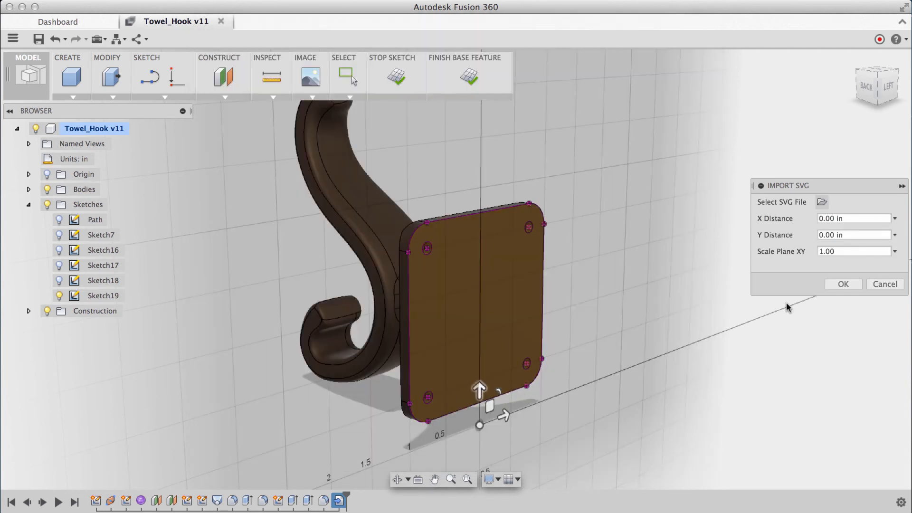
click(852, 251)
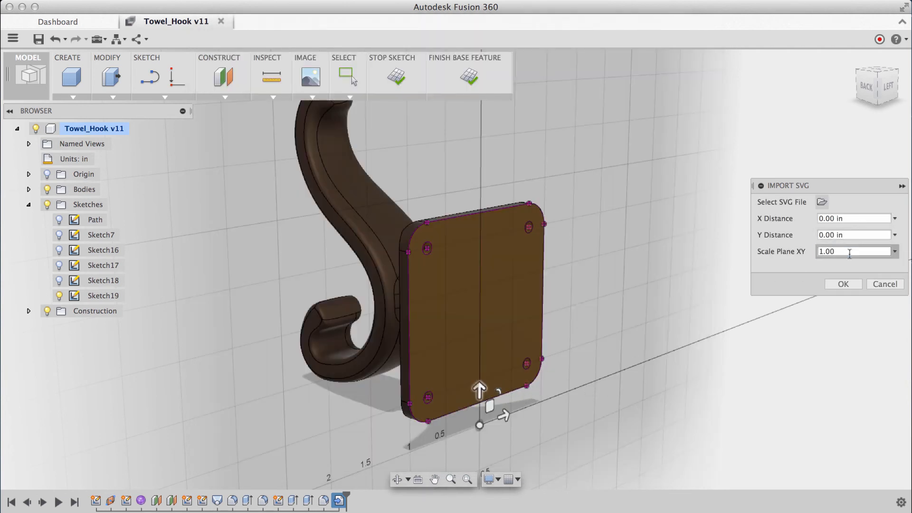
text(0.003)
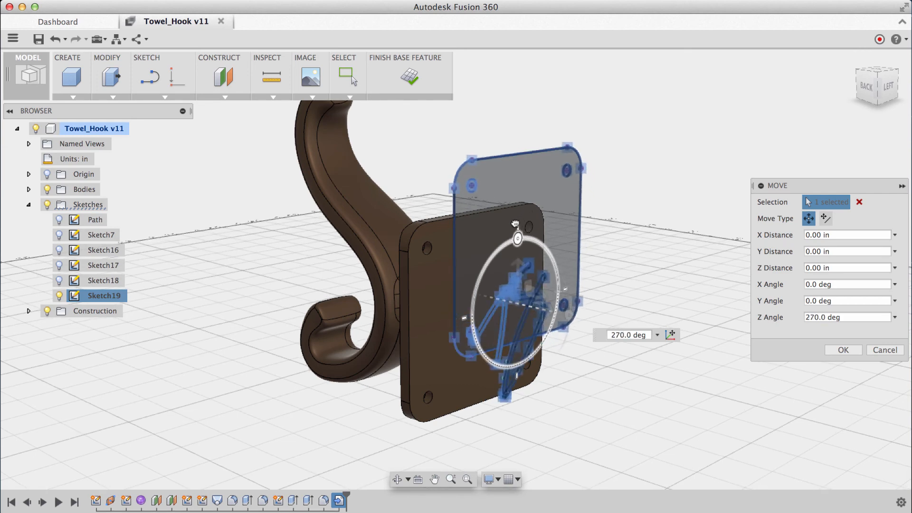
Drag the rotated signature to the centre of the back plate and confirm the move
drag(517, 239, 487, 281)
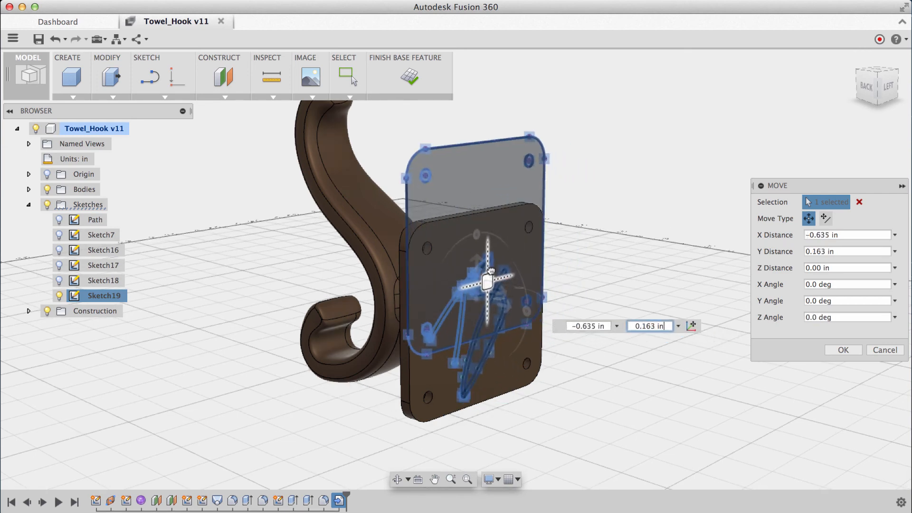
drag(490, 272, 494, 267)
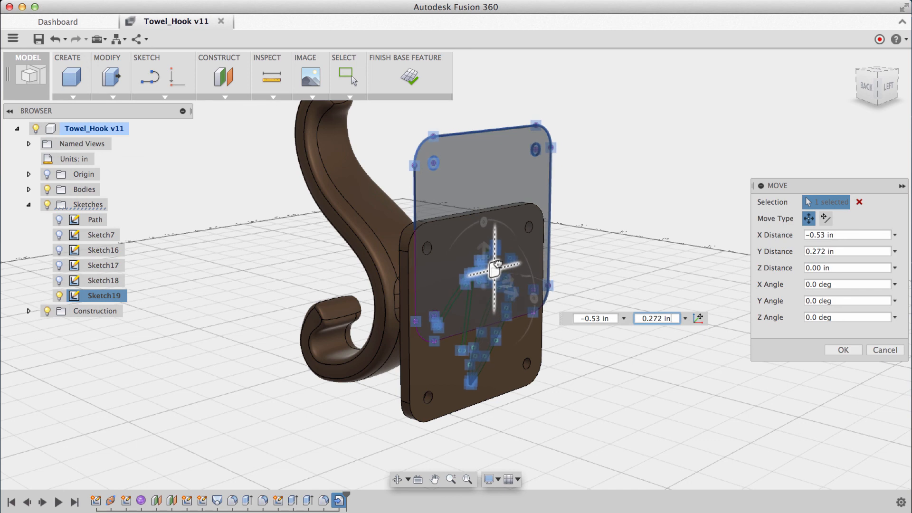
click(842, 350)
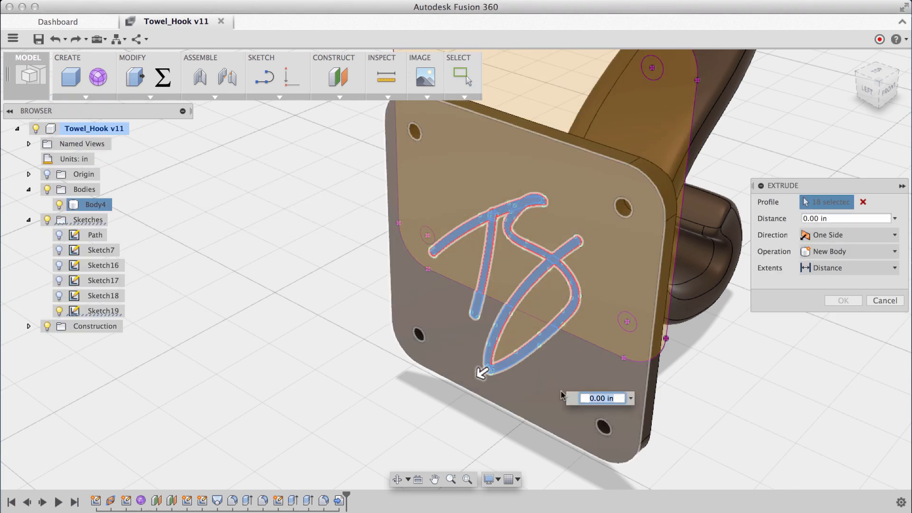
Extrude the signature profiles to -0.05 in, engraving them into the plate
text(-0.05)
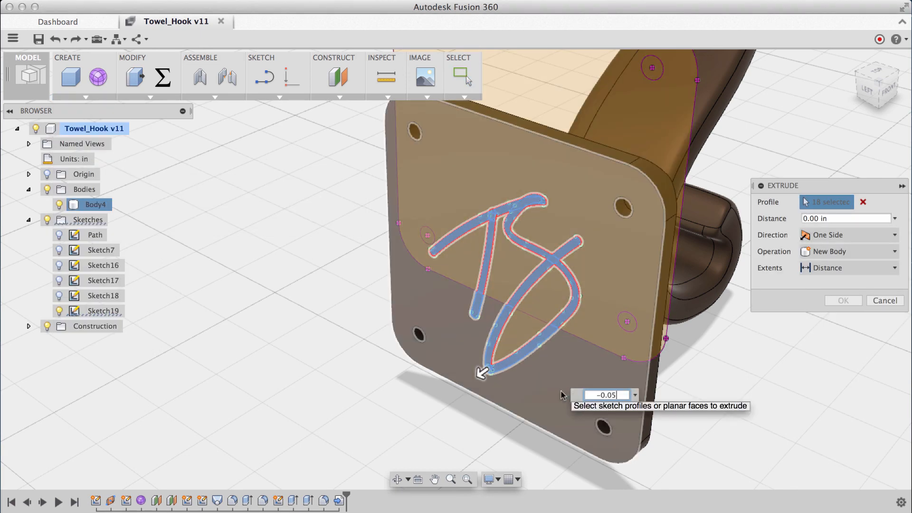
click(884, 301)
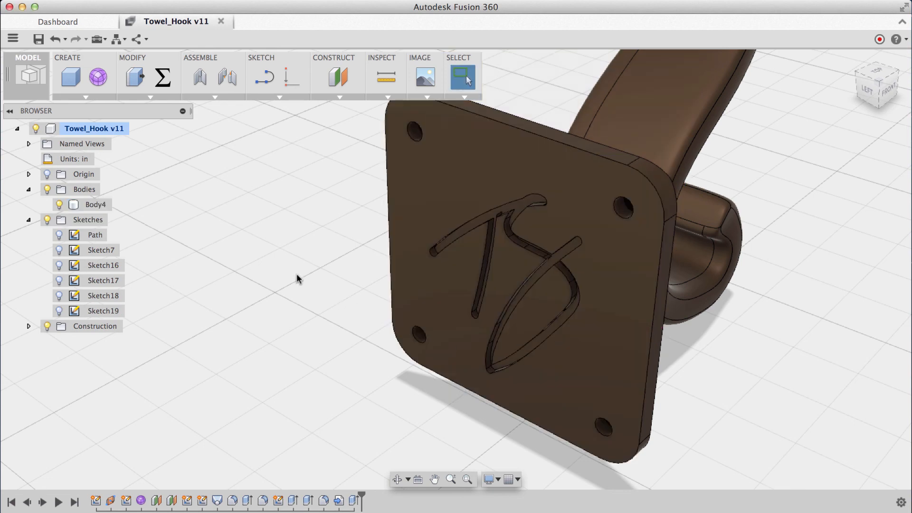